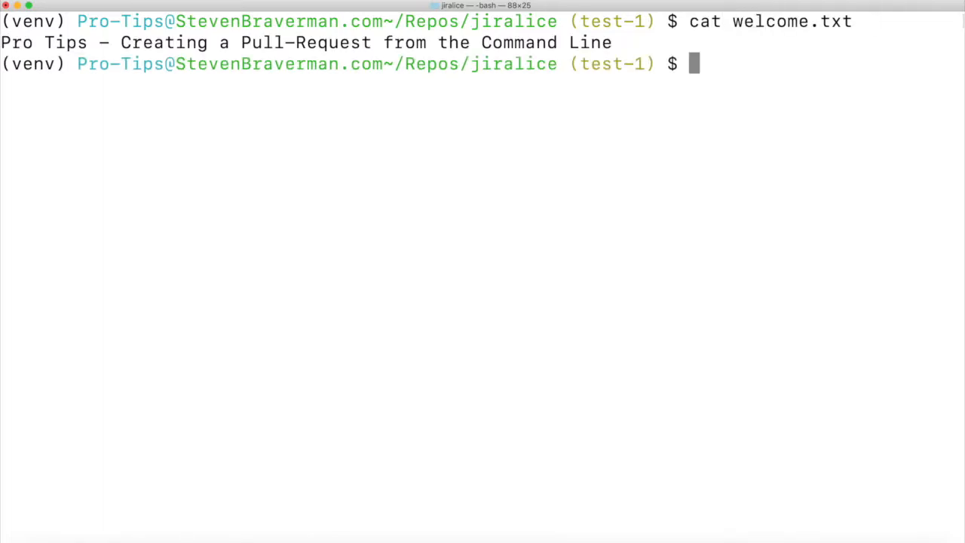
Push the highlighted branch test-1 to GitHub with ggpush, getting a pull-request link.
double_click(611, 63)
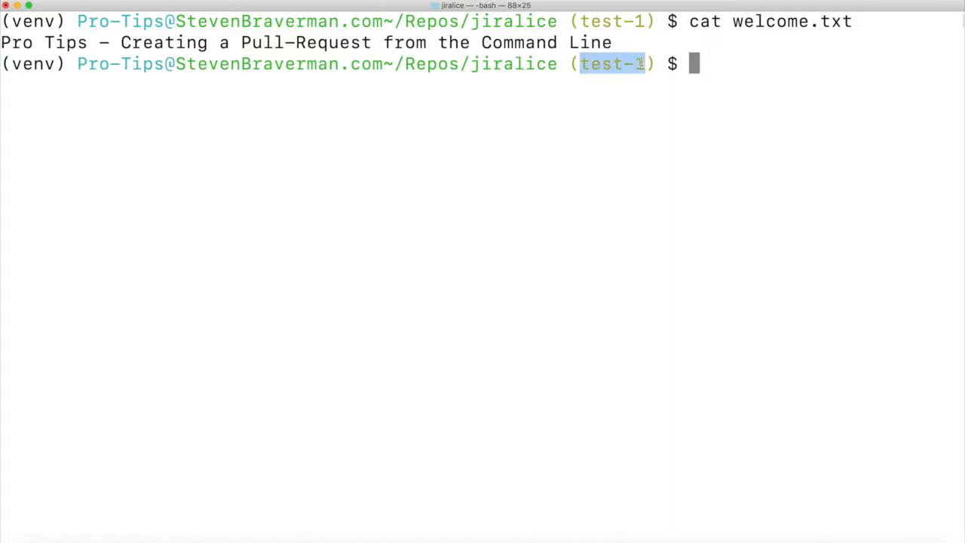
text(ggpush)
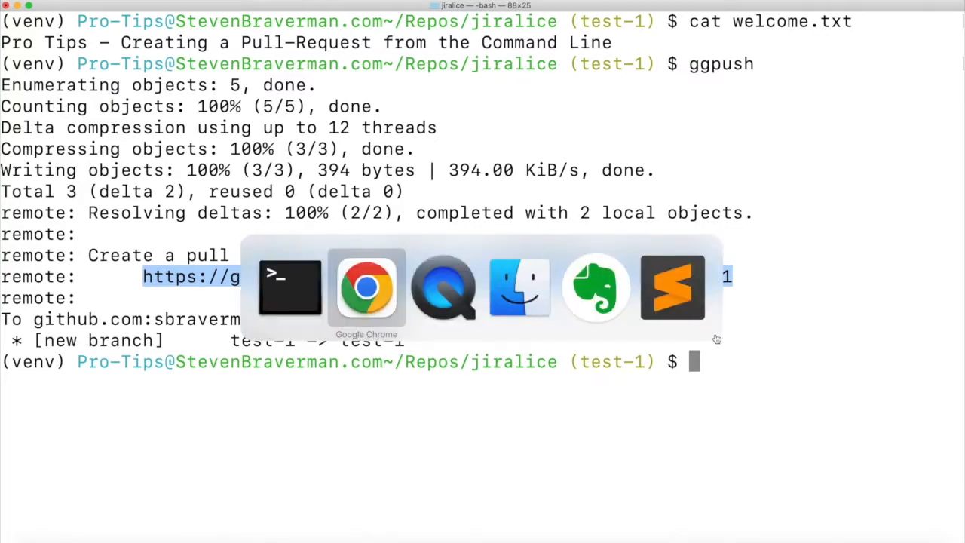
Run gpr from test-1 with no target branch, returning to a fresh prompt.
click(365, 287)
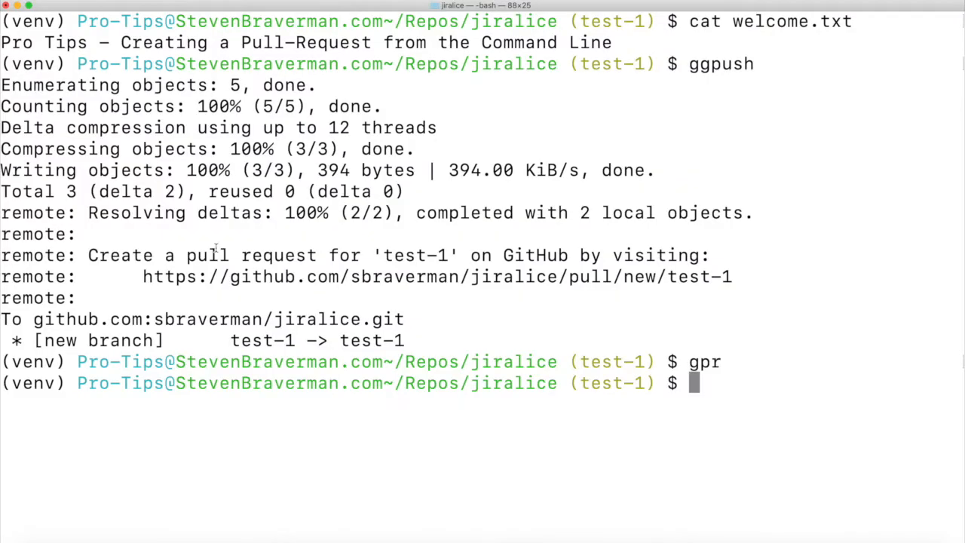
Run gpr master against the master branch, then start the vim command.
text(gpr)
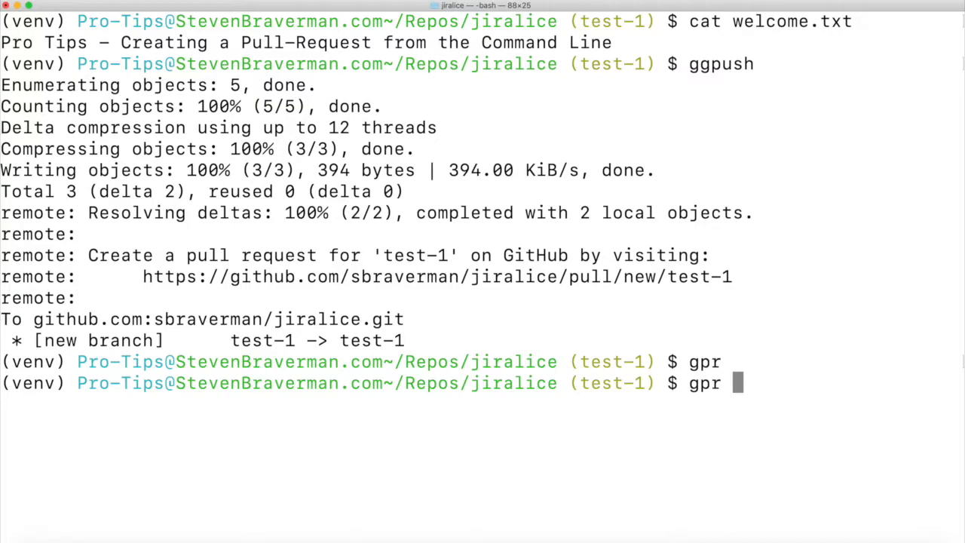
text(master)
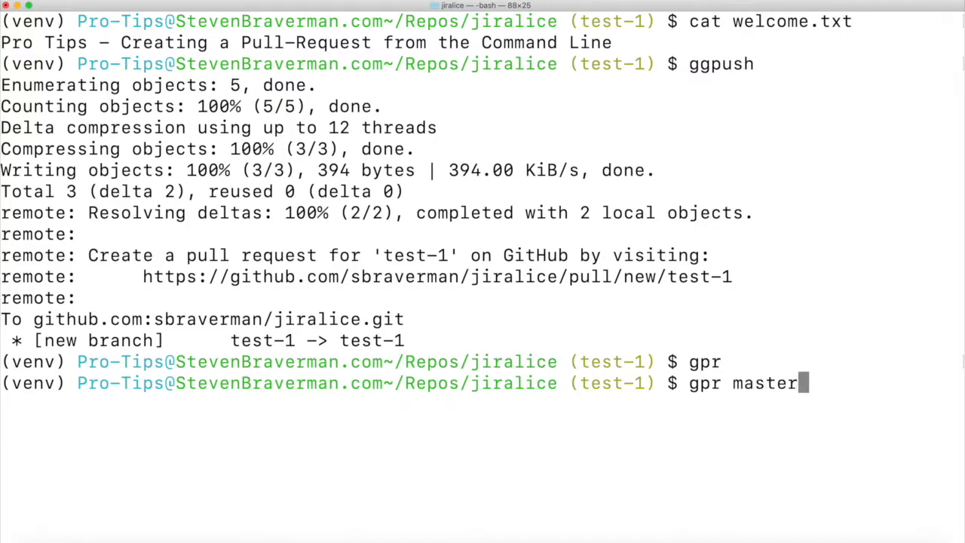
mouse_move(315, 300)
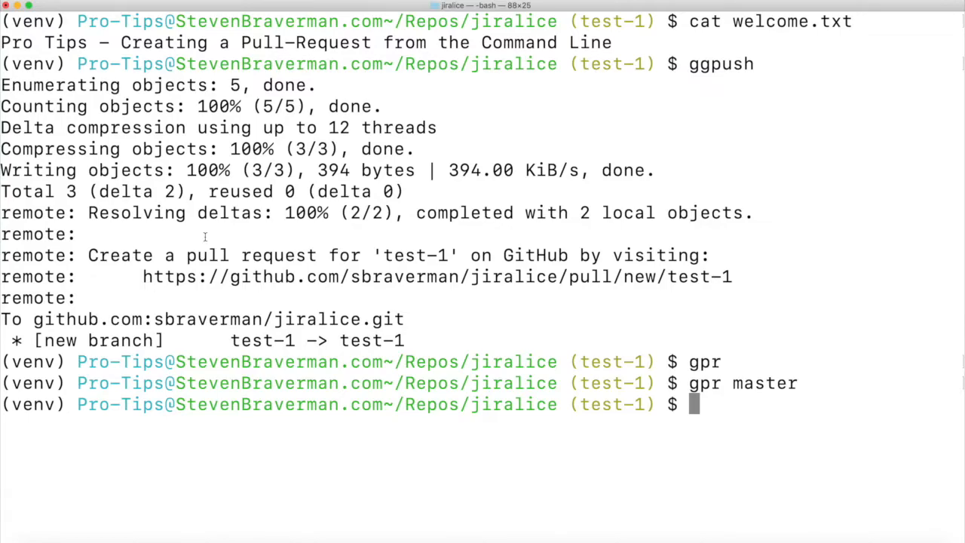
text(vim)
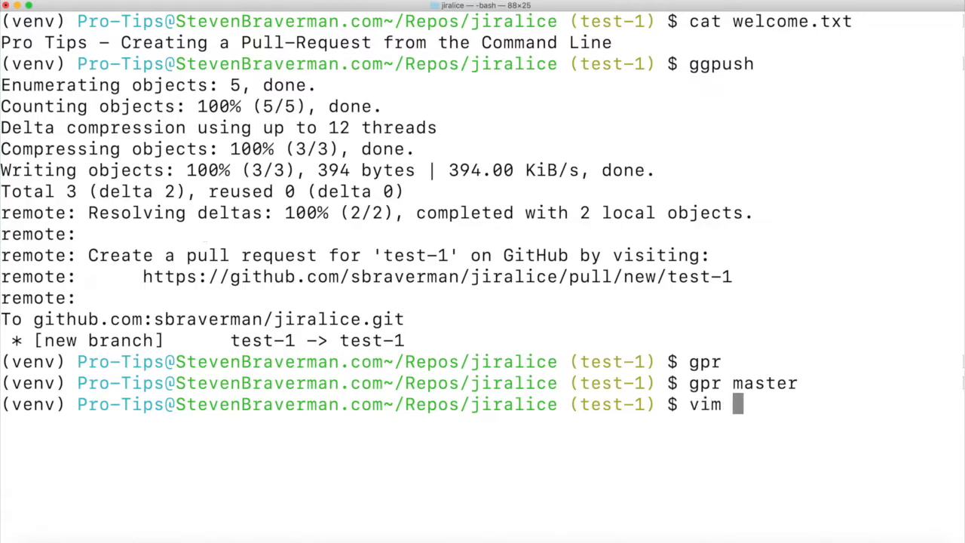
Show ~/.aliasesrc in vim with the gpr function definition on lines 29–38.
key(Enter)
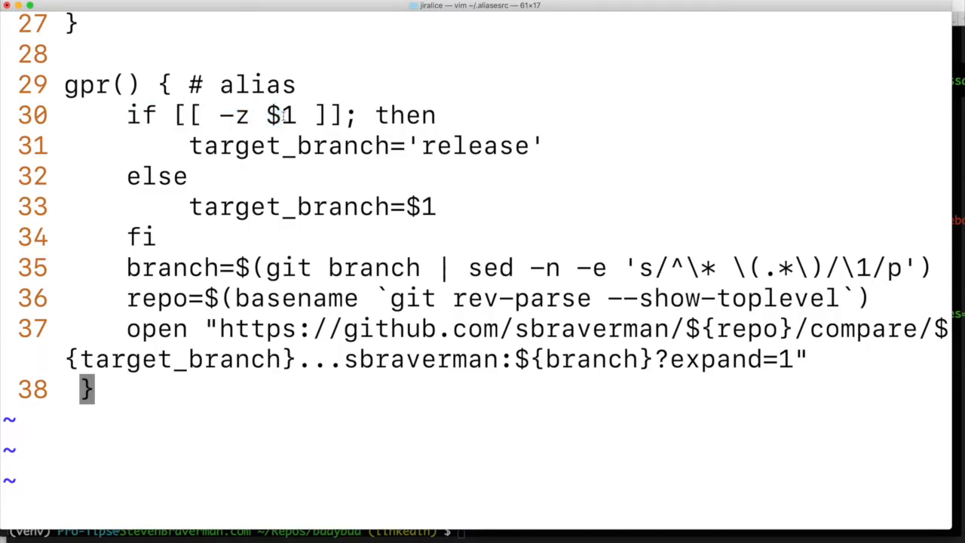
double_click(475, 144)
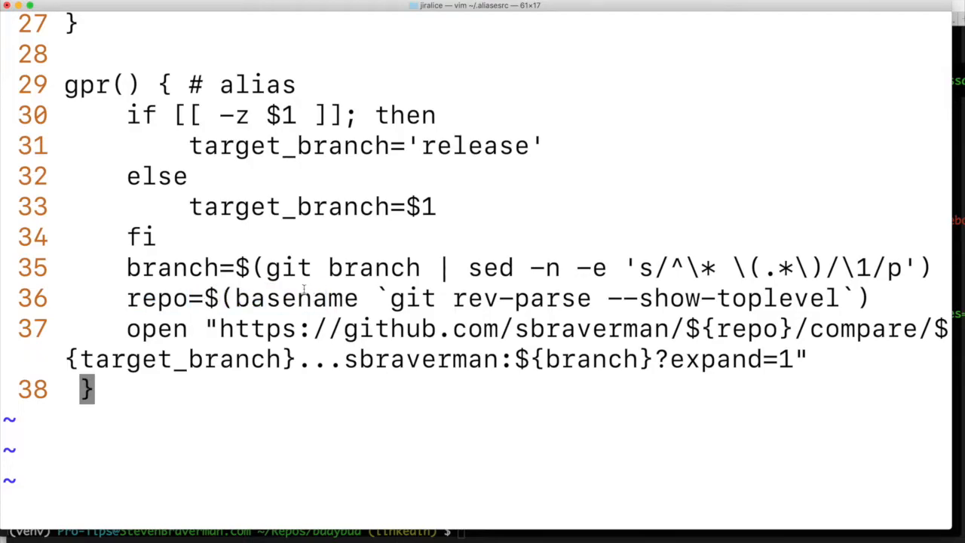
double_click(157, 329)
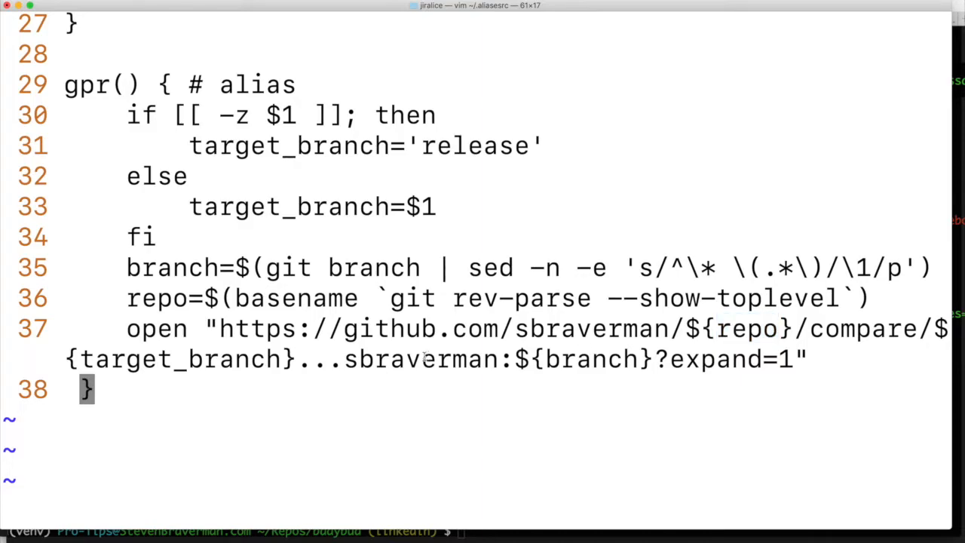
double_click(419, 358)
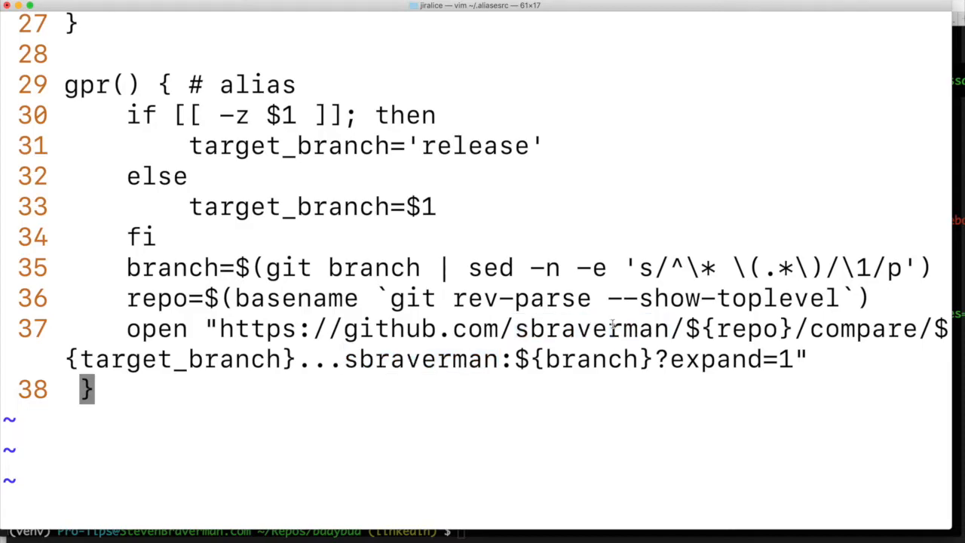
double_click(591, 328)
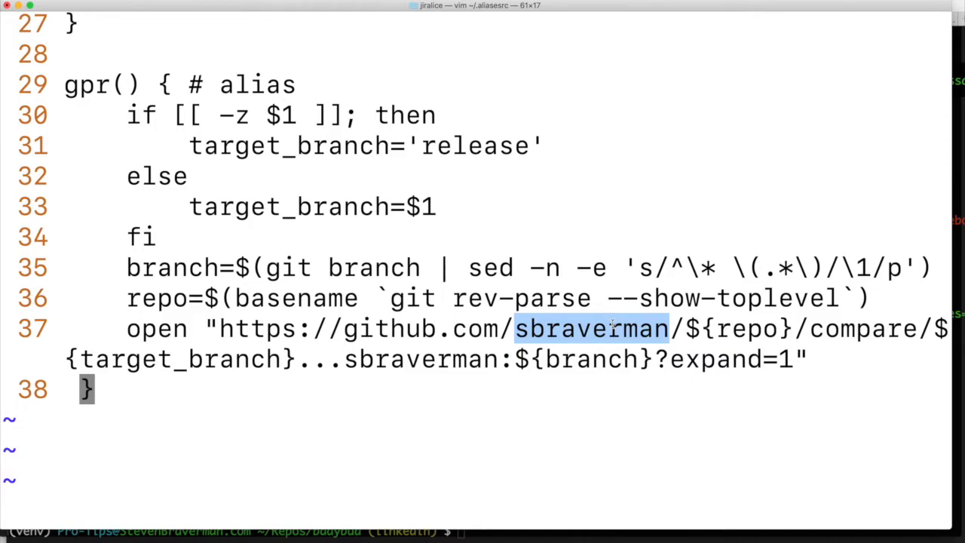
mouse_move(252, 163)
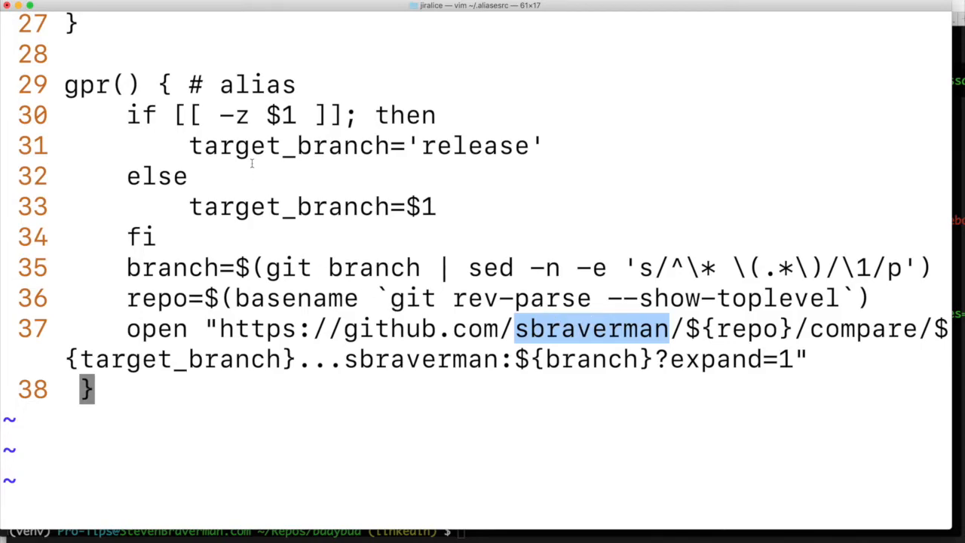